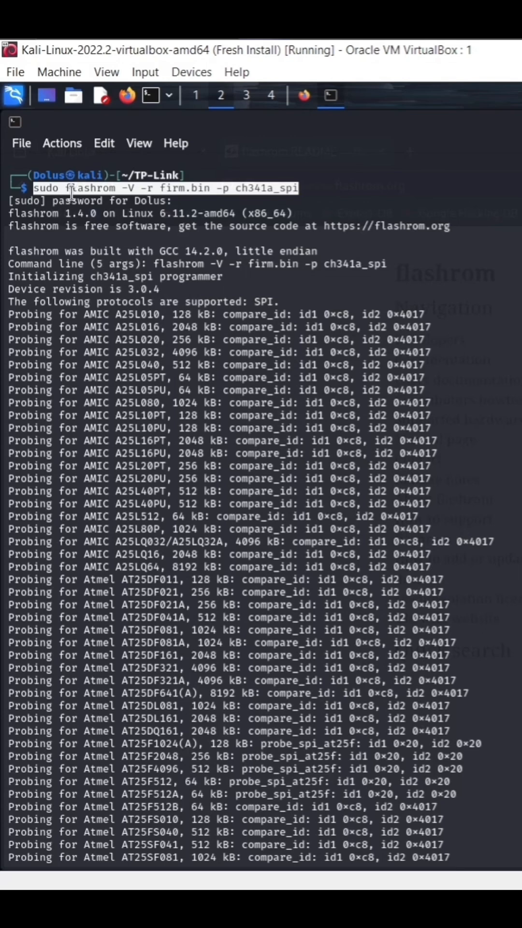
Highlight parts of the flashrom command, then scroll to the 'Found GigaDevice flash chip GD25Q64(B)' line
double_click(90, 187)
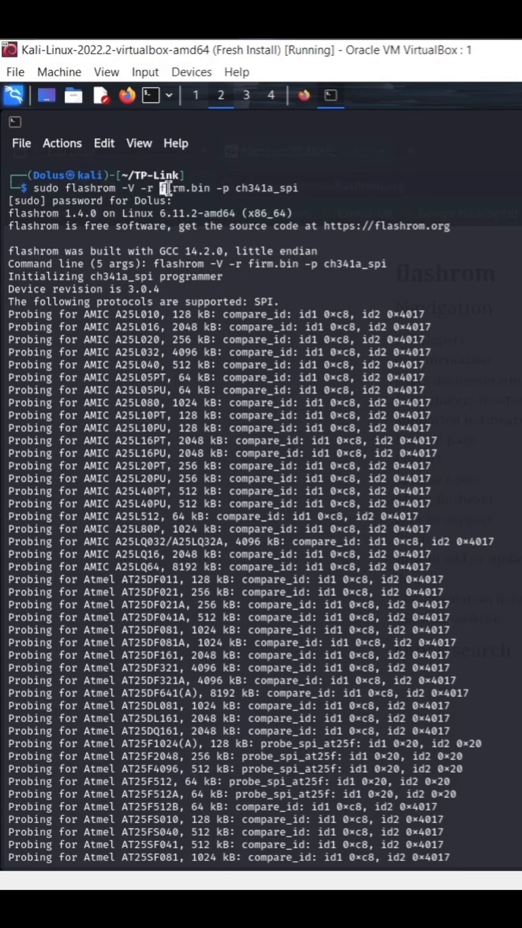
double_click(183, 188)
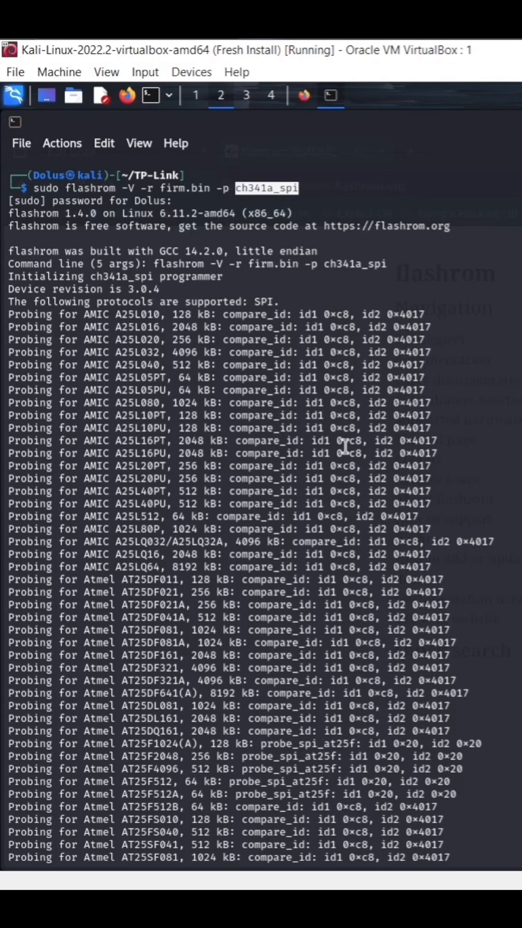
scroll("down", 3)
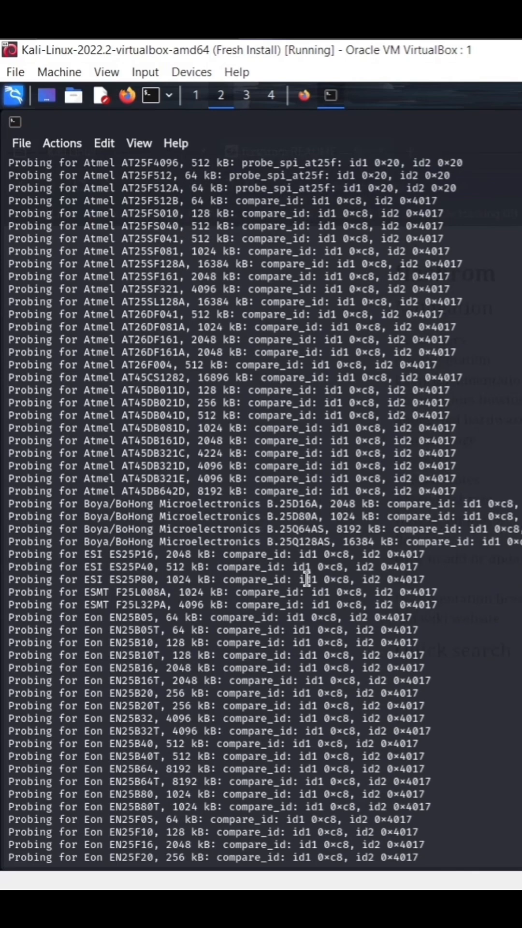
scroll("down", 3)
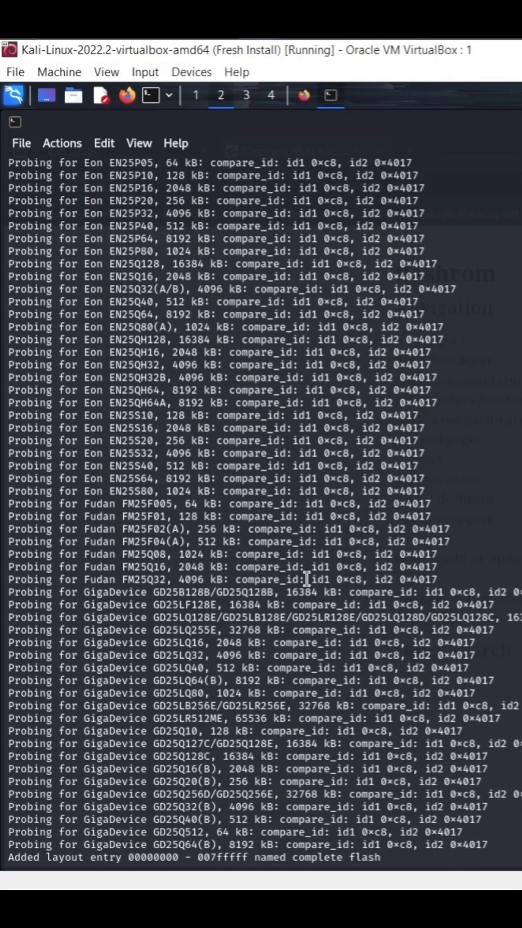
scroll("down", 3)
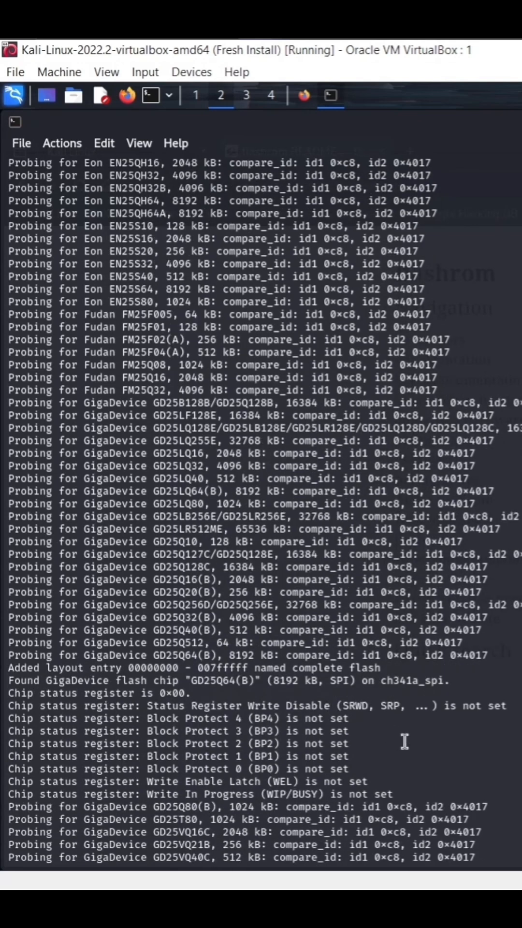
mouse_move(9, 680)
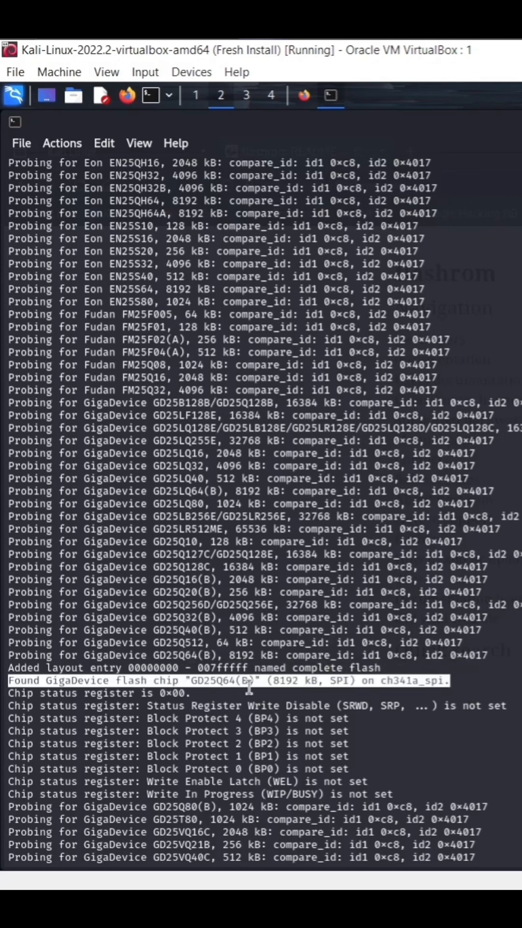
mouse_move(388, 681)
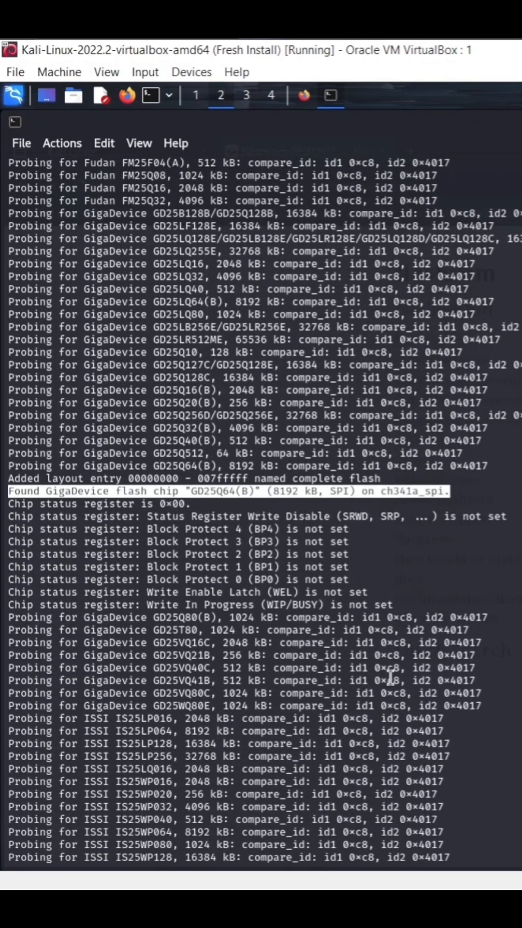
Scroll past the GigaDevice detection to the ISSI, Intel and Macronix probe lines
scroll("down", 3)
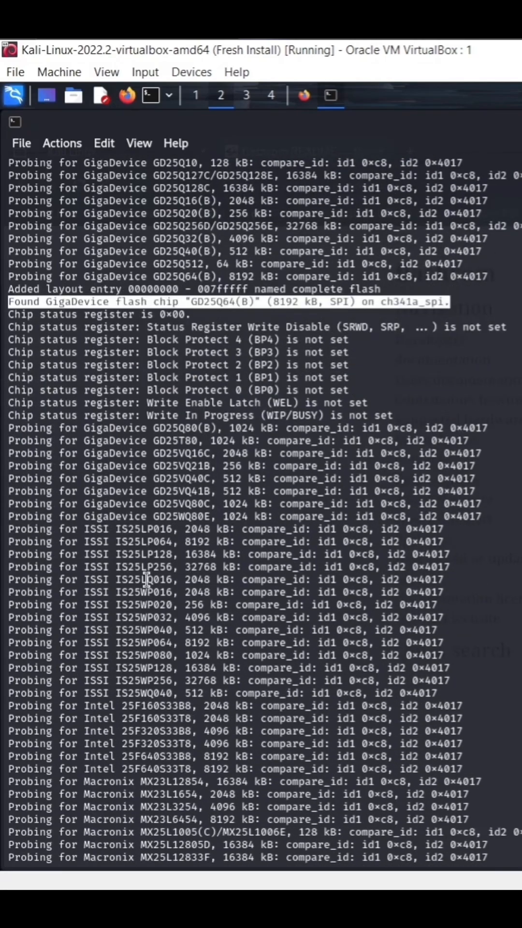